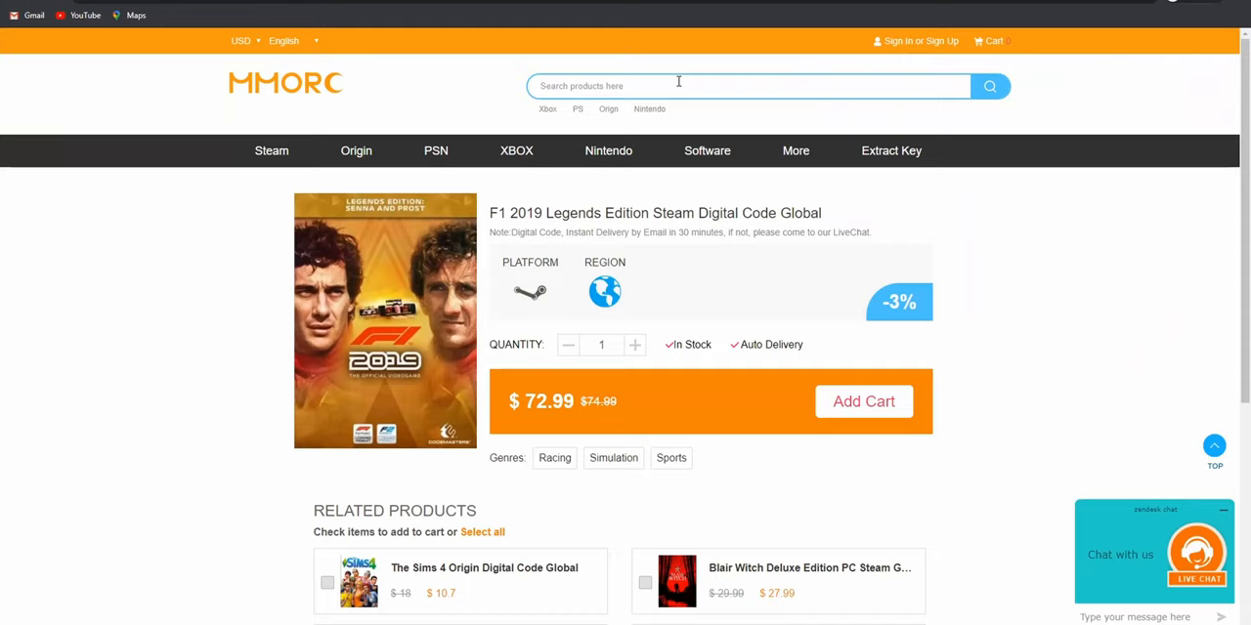
# Step: Search for 'Windows 10 Pro' and proceed to checkout for the $15.29 key
pyautogui.write('Windows 10 Pr')
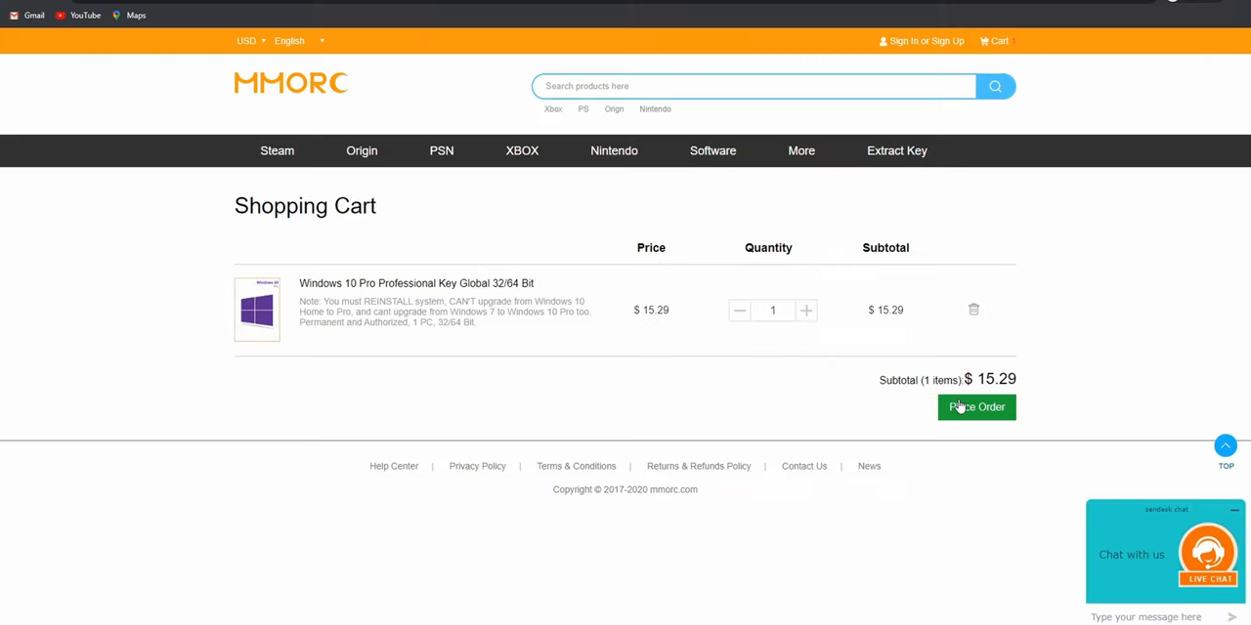
pyautogui.click(975, 408)
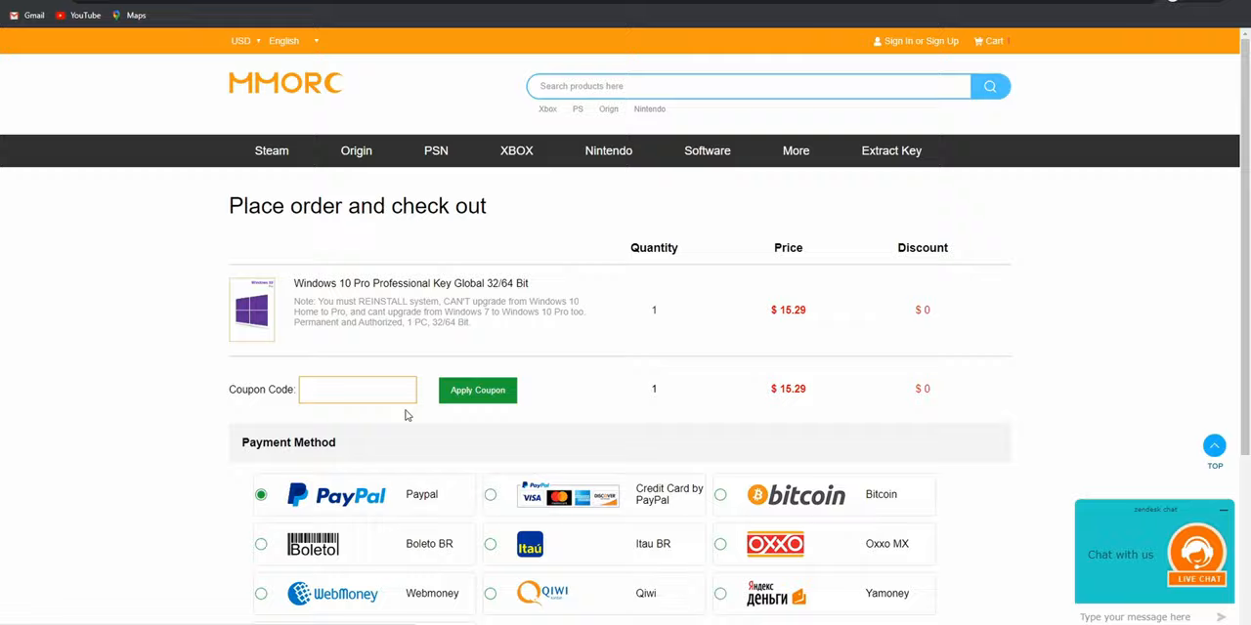
# Step: Enter coupon code TON35 and apply it to the Windows 10 Pro order
pyautogui.click(477, 390)
pyautogui.write('TO')
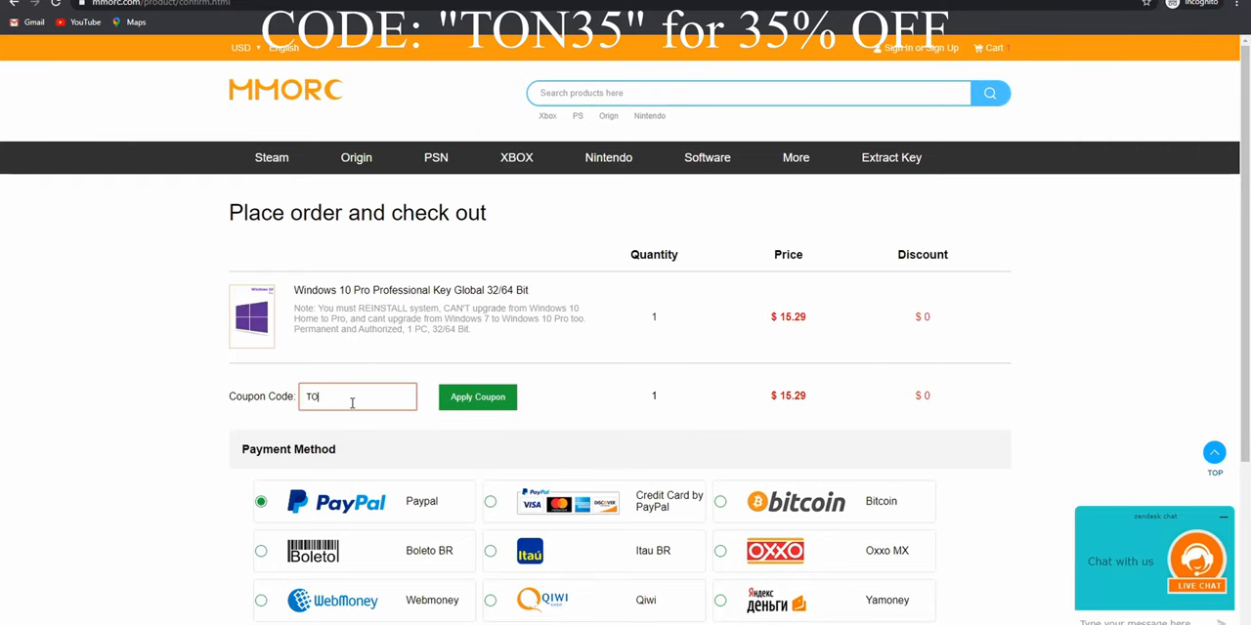
pyautogui.click(477, 397)
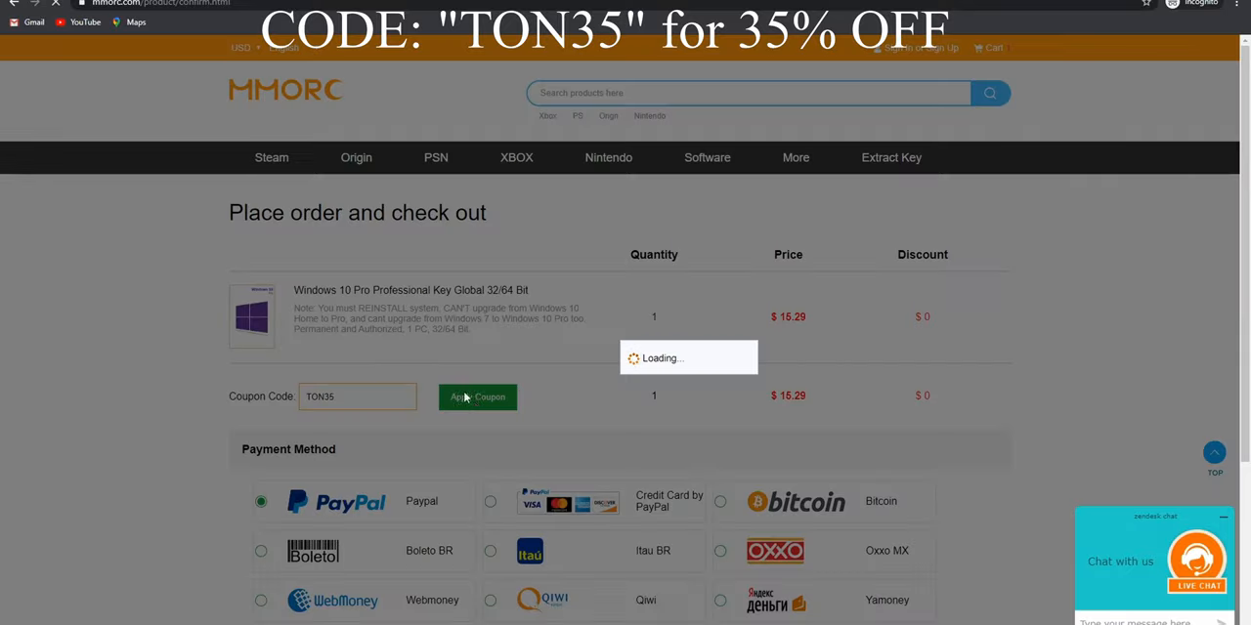